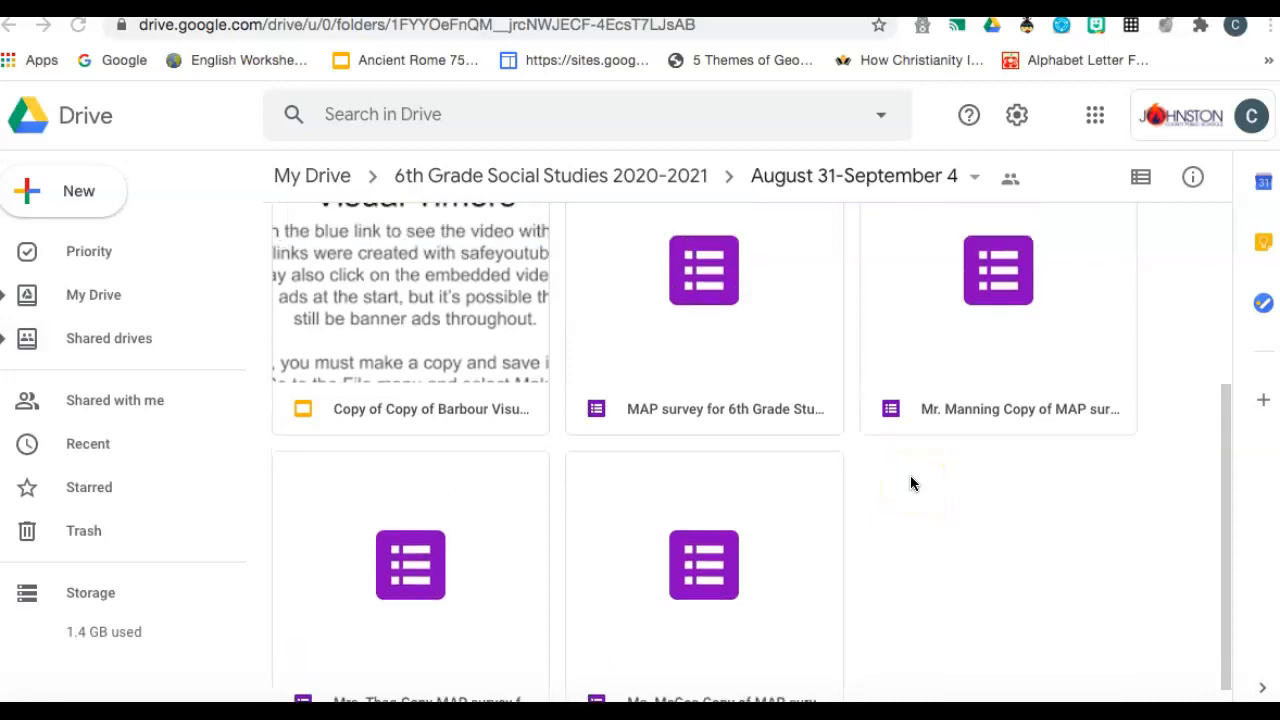
- Locate Mrs. Thao Copy MAP survey for 6th Grade Students in Drive and show its Responses summary (41 responses)
{"action": "scroll", "scroll_direction": "up", "scroll_amount": 3}
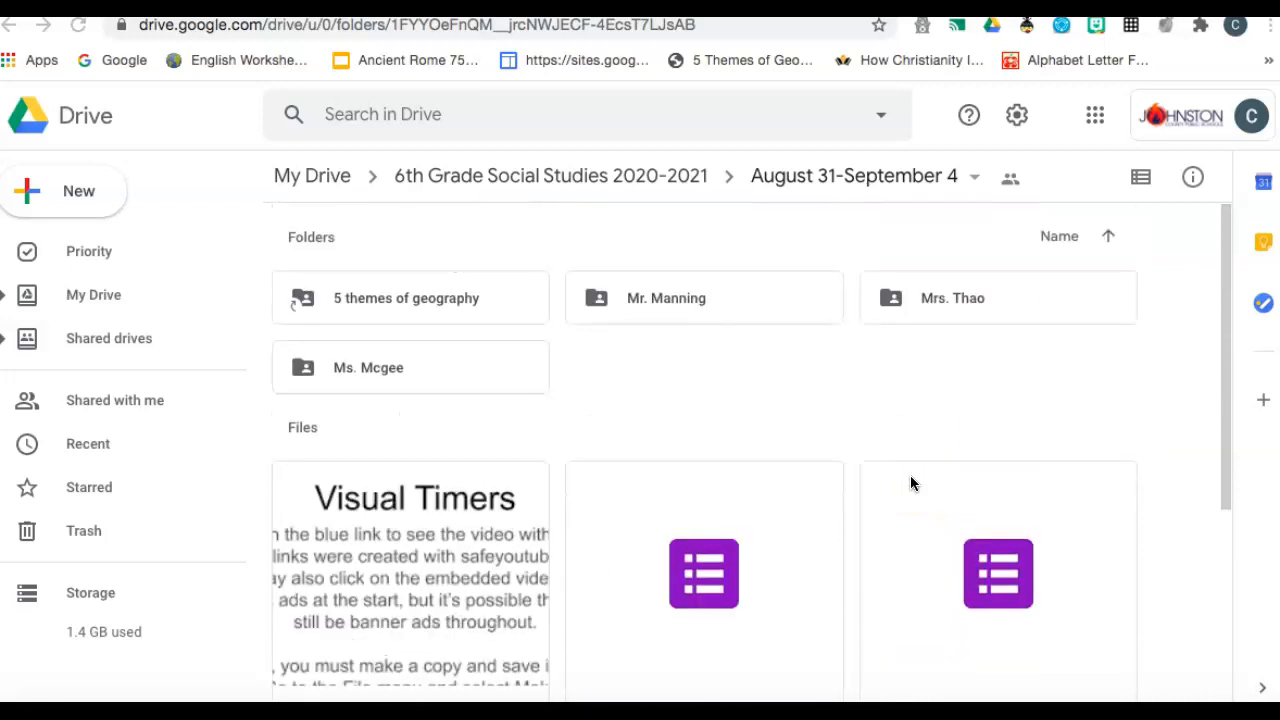
{"action": "scroll", "scroll_direction": "down", "scroll_amount": 3}
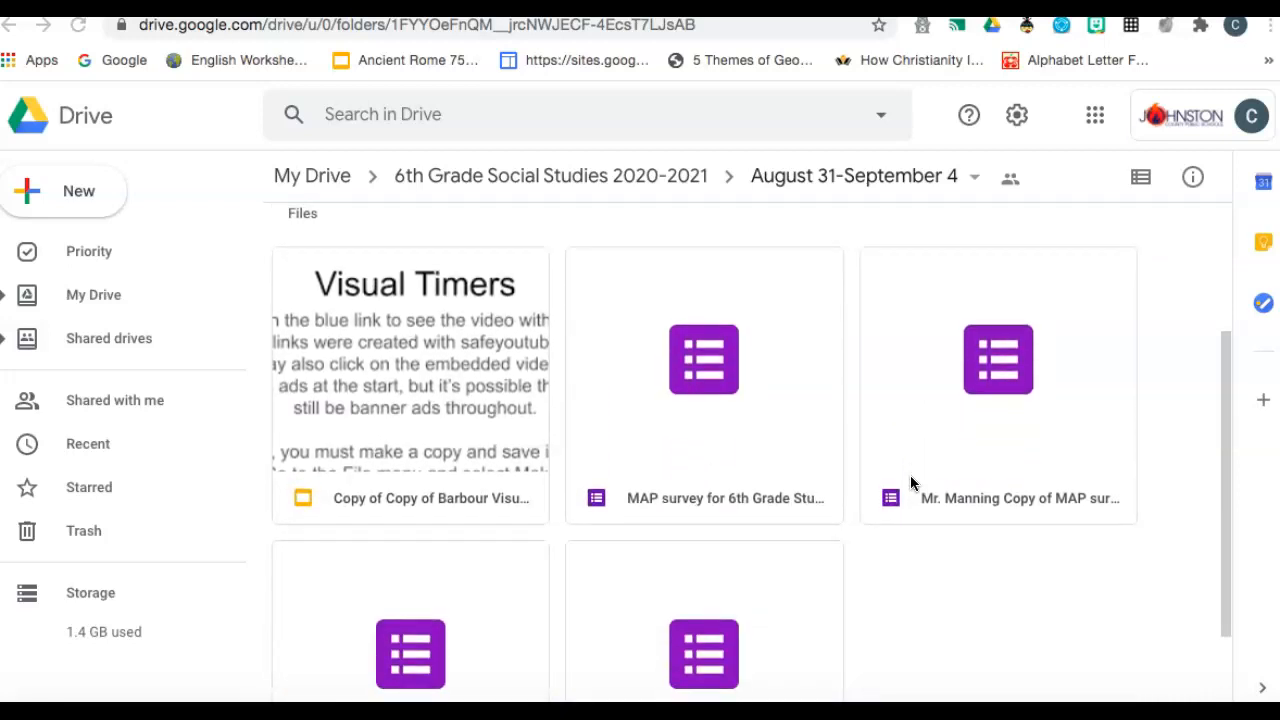
{"action": "scroll", "scroll_direction": "down", "scroll_amount": 3}
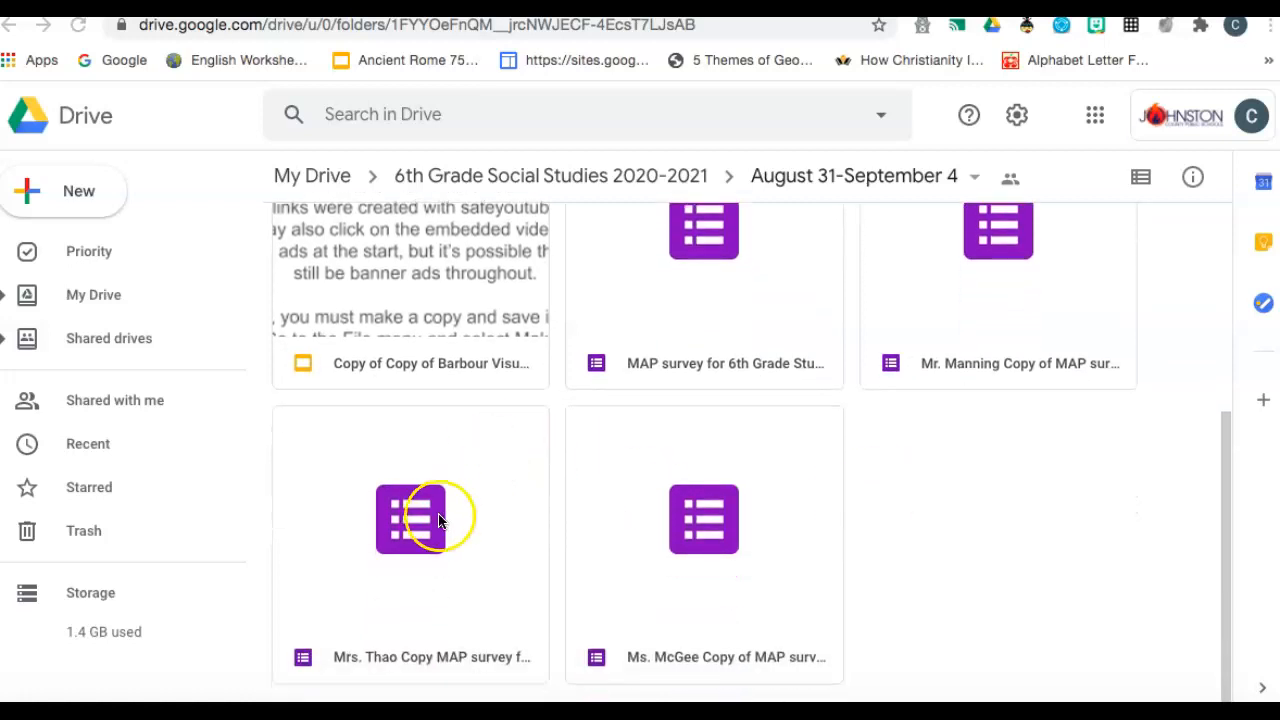
{"action": "double_click", "coordinate": [410, 518]}
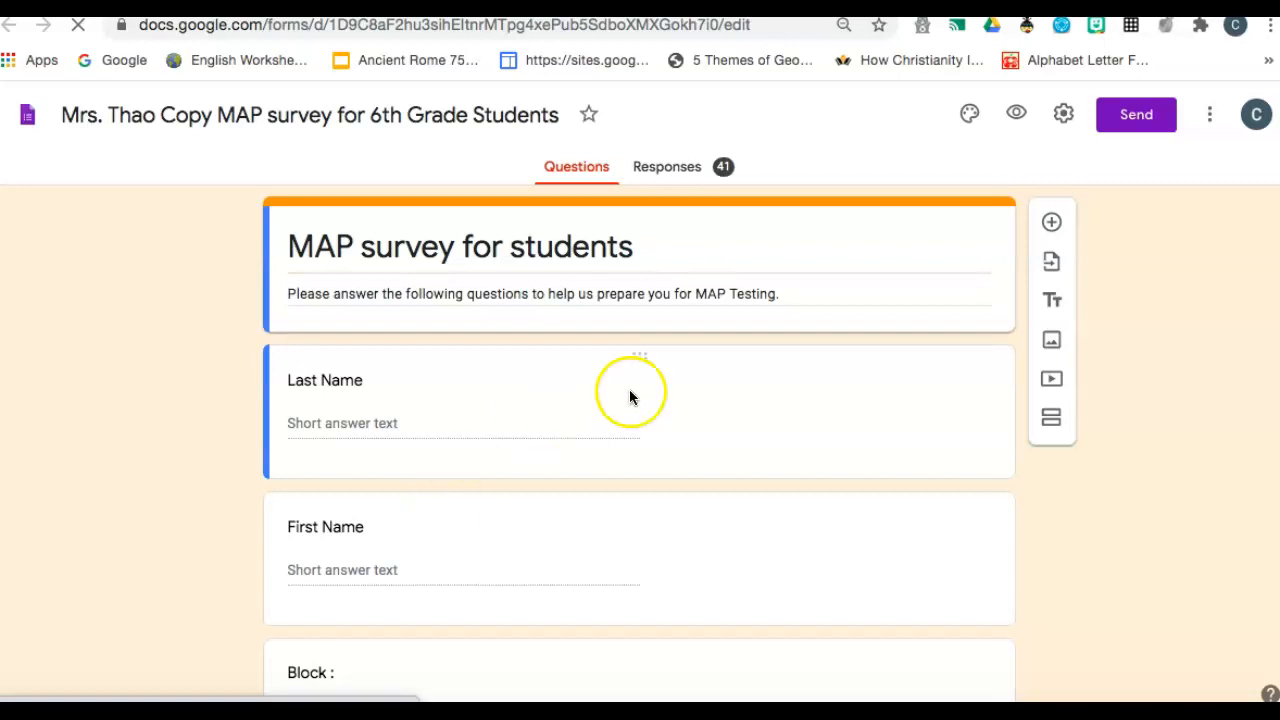
{"action": "mouse_move", "coordinate": [690, 174]}
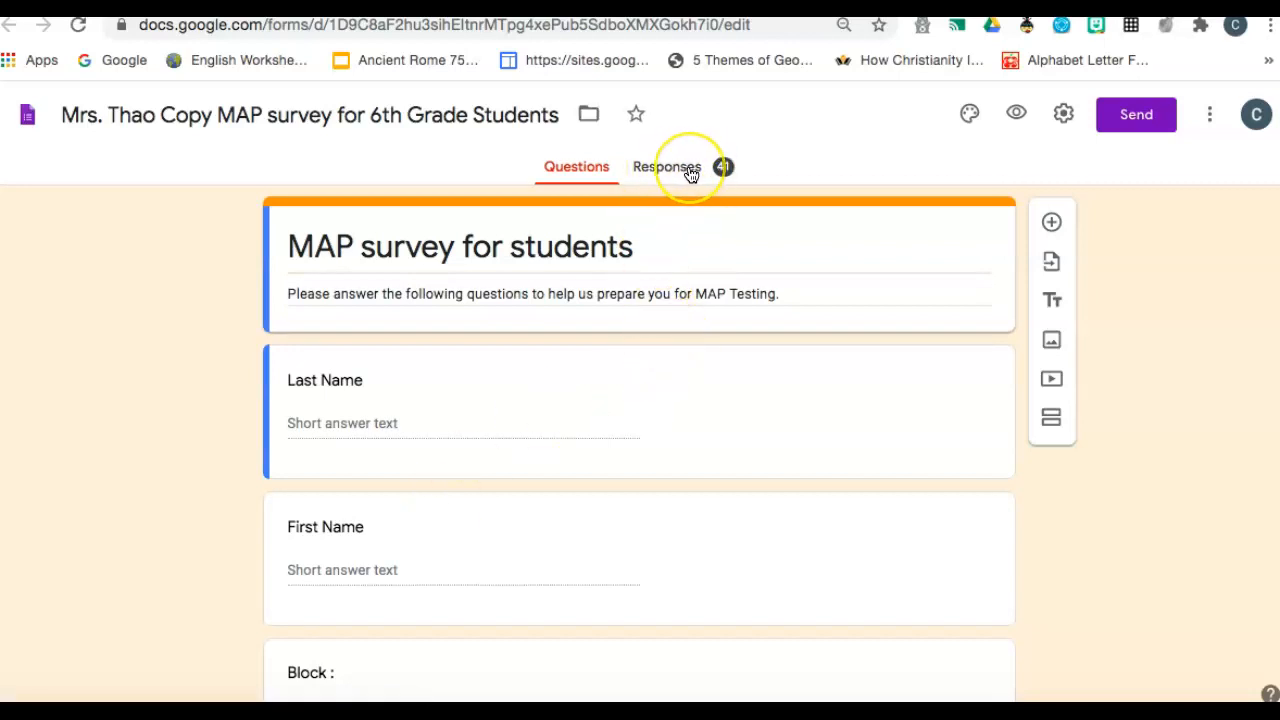
{"action": "left_click", "coordinate": [668, 166]}
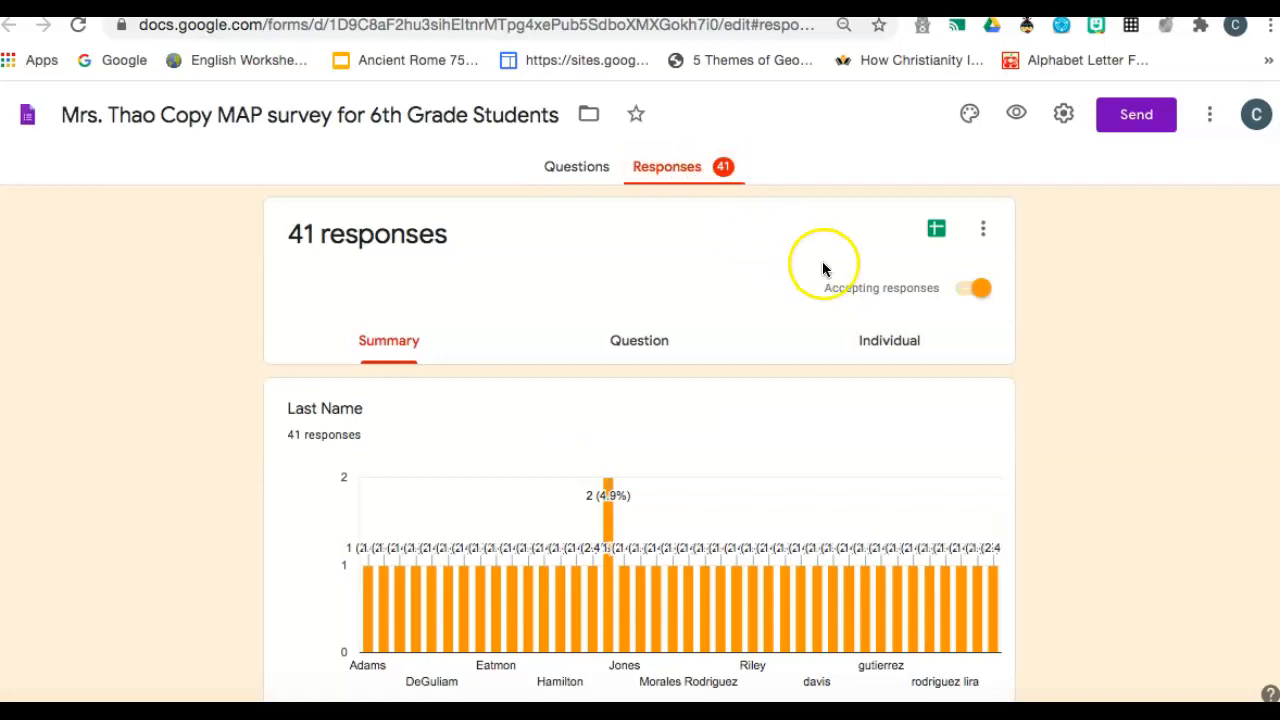
{"action": "mouse_move", "coordinate": [936, 228]}
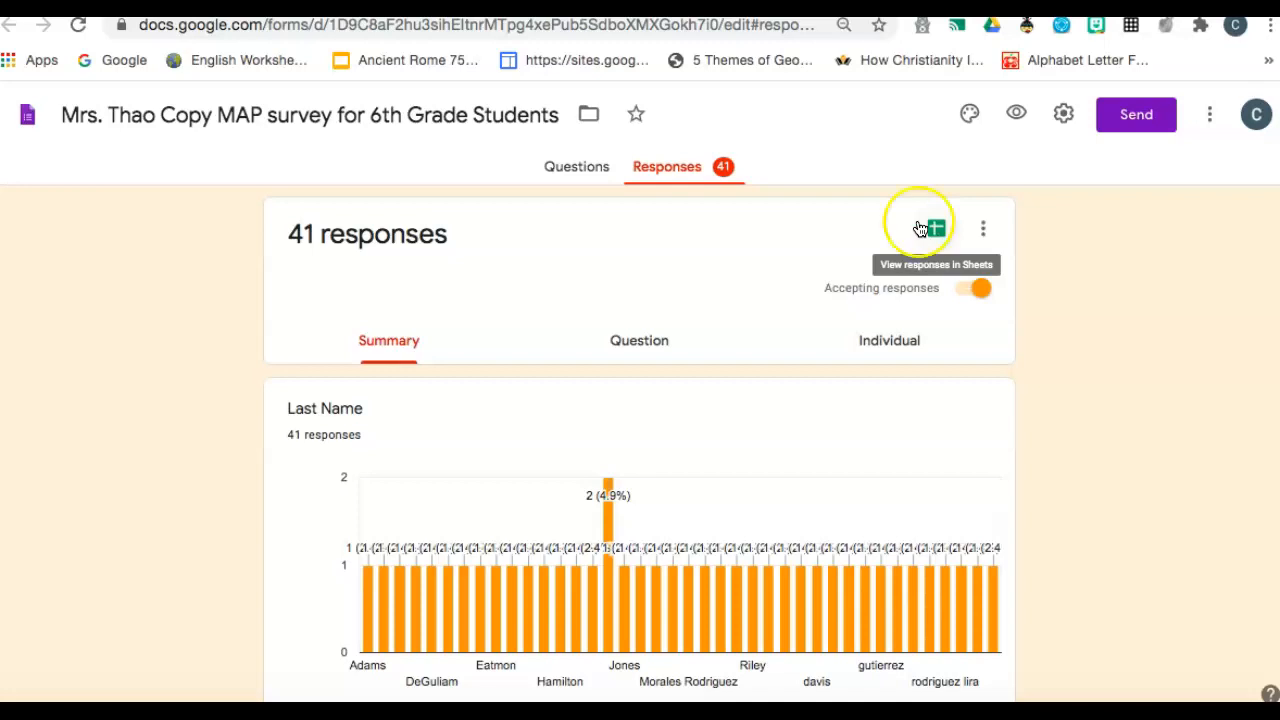
{"action": "mouse_move", "coordinate": [930, 218]}
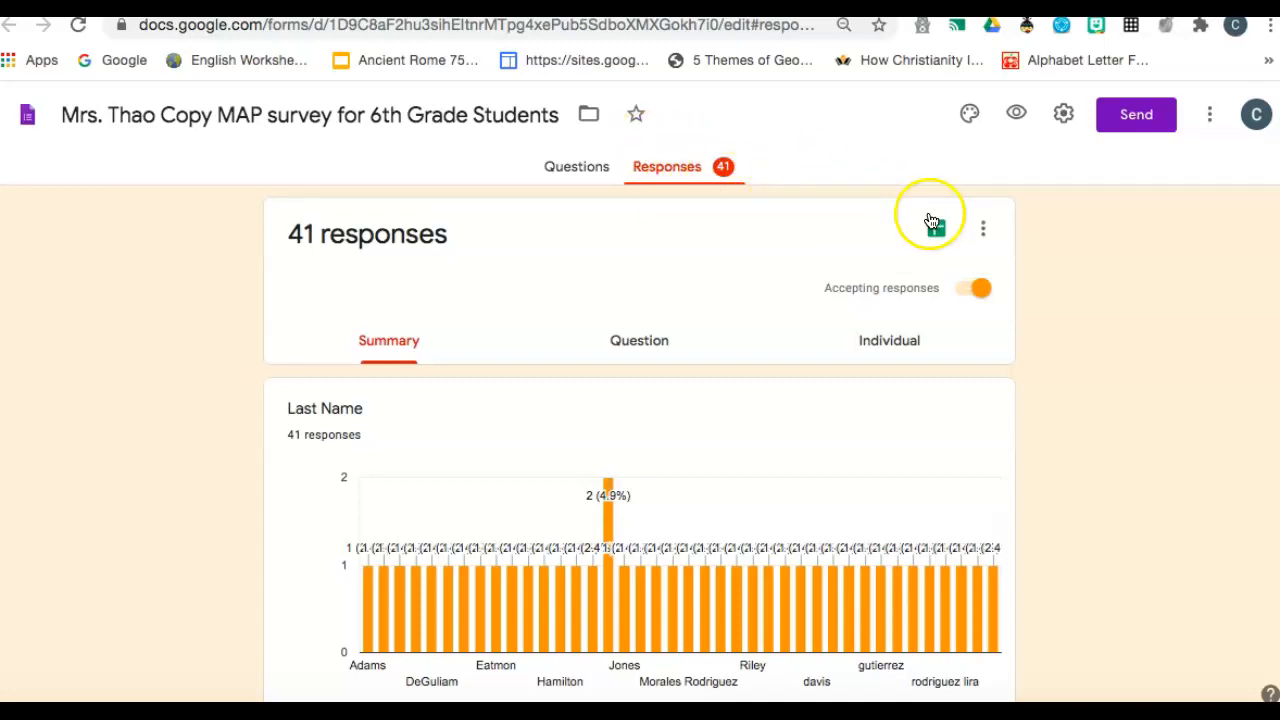
- View the survey responses in the linked Form Responses spreadsheet
{"action": "left_click", "coordinate": [930, 228]}
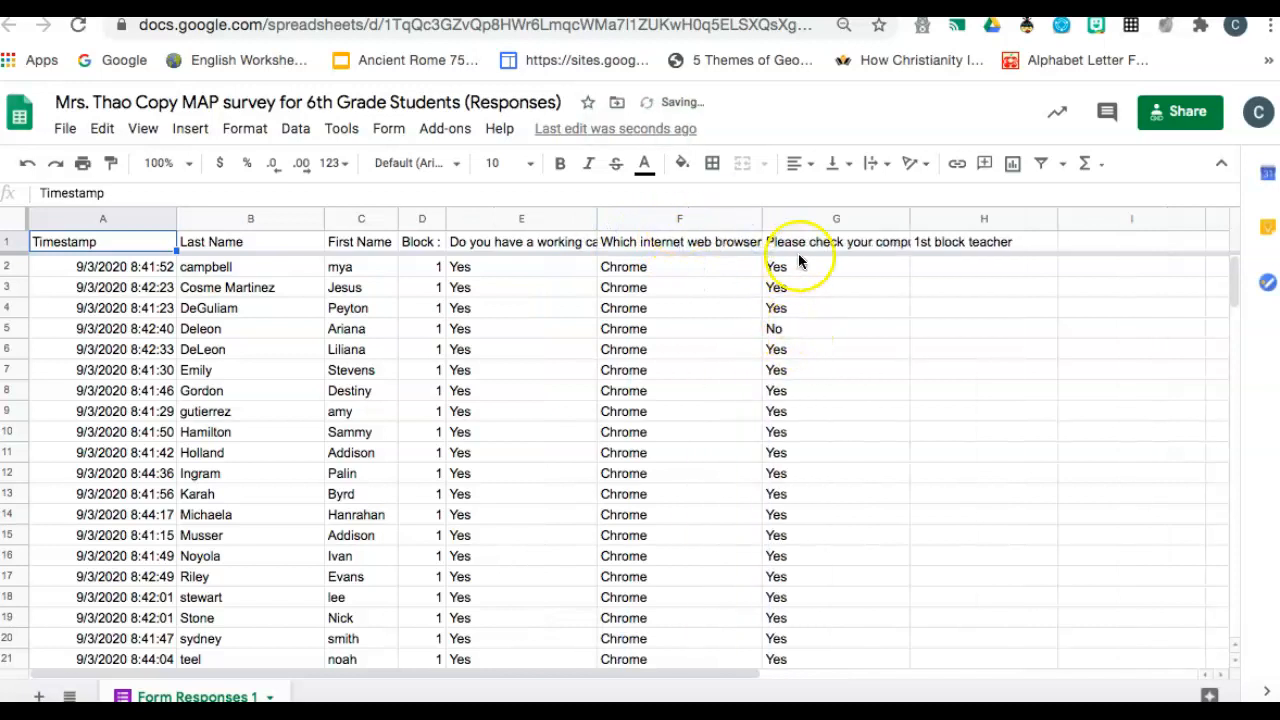
{"action": "mouse_move", "coordinate": [790, 528]}
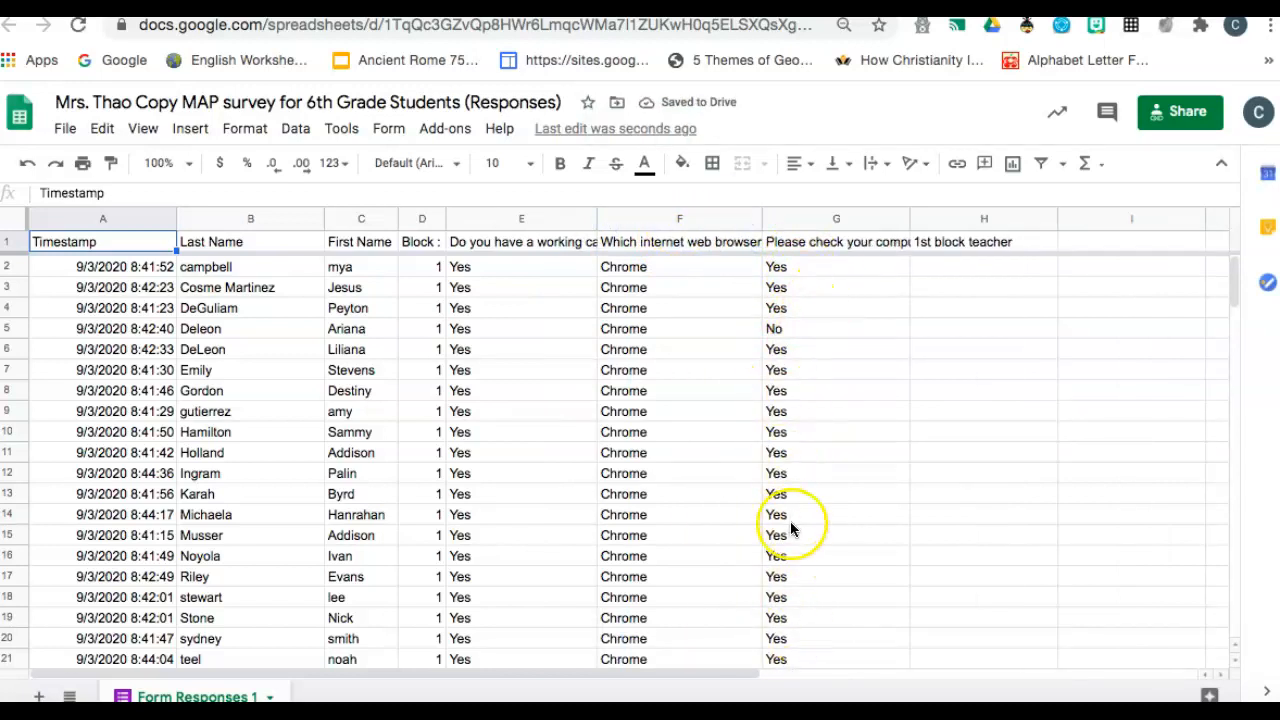
{"action": "mouse_move", "coordinate": [462, 332]}
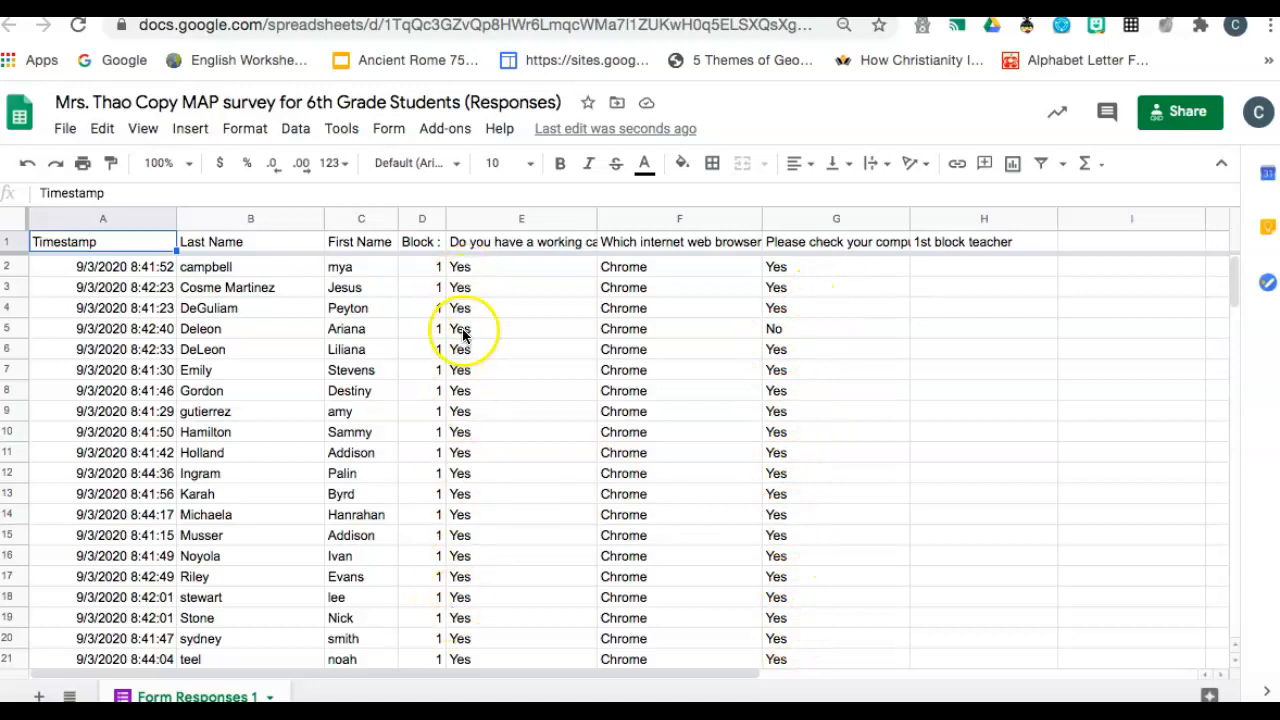
{"action": "mouse_move", "coordinate": [804, 336]}
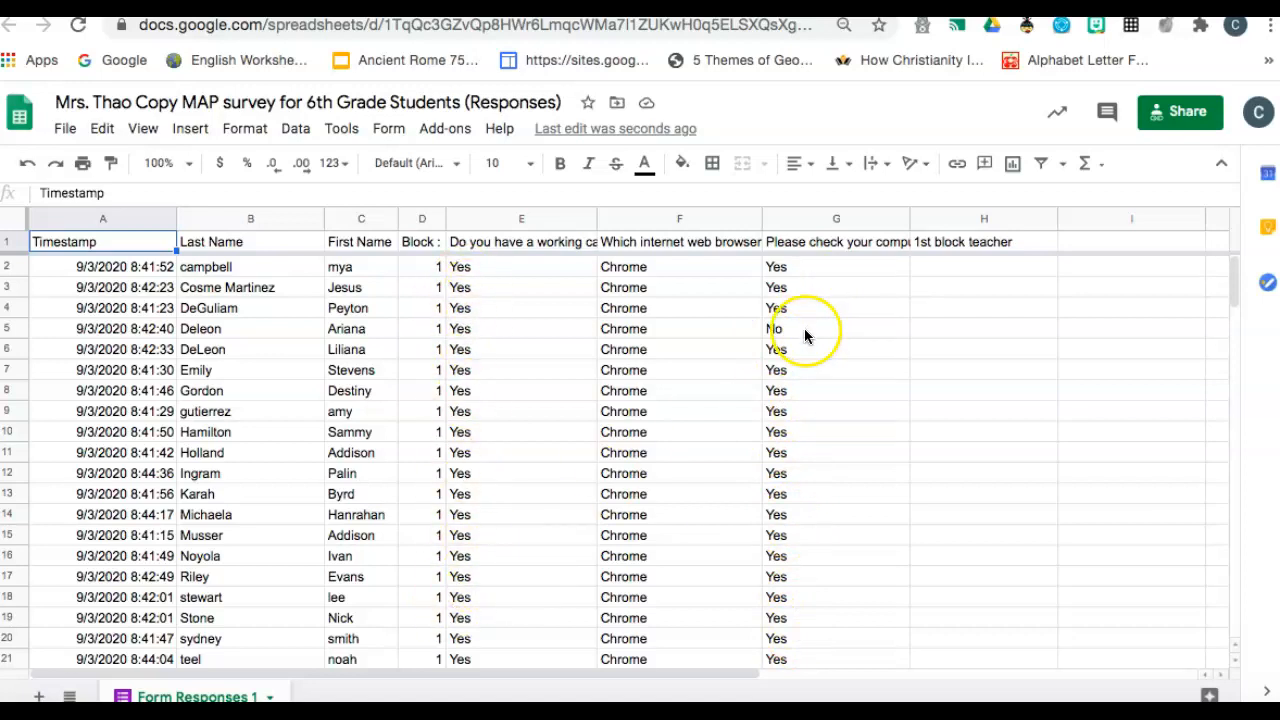
- Select row 5, the student who answered No to checking their computer, and scan the remaining rows
{"action": "left_click", "coordinate": [836, 328]}
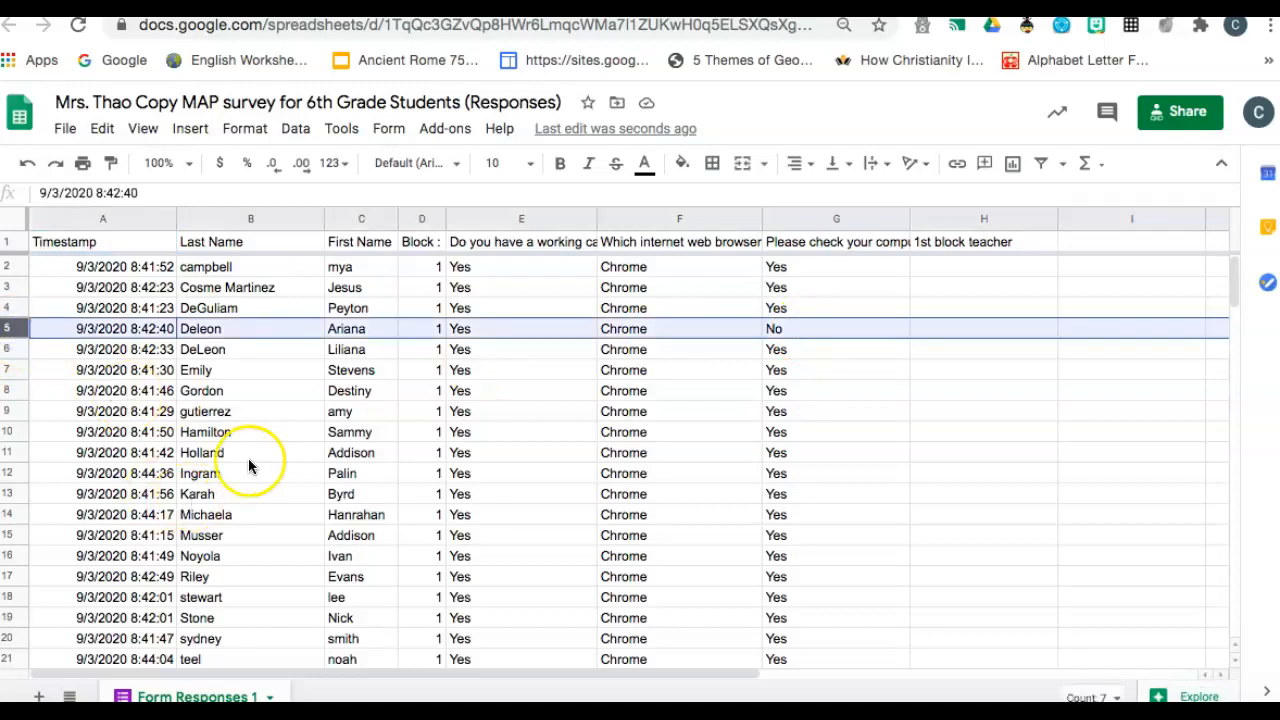
{"action": "mouse_move", "coordinate": [318, 412]}
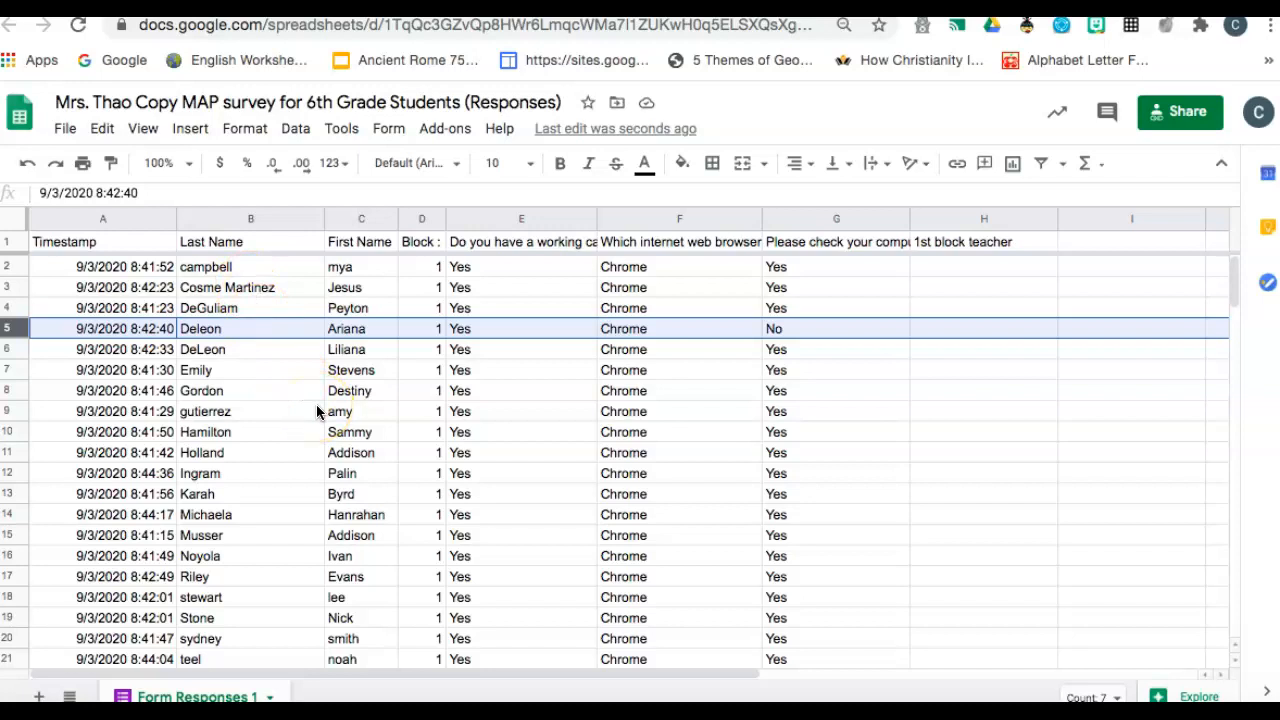
{"action": "mouse_move", "coordinate": [1144, 324]}
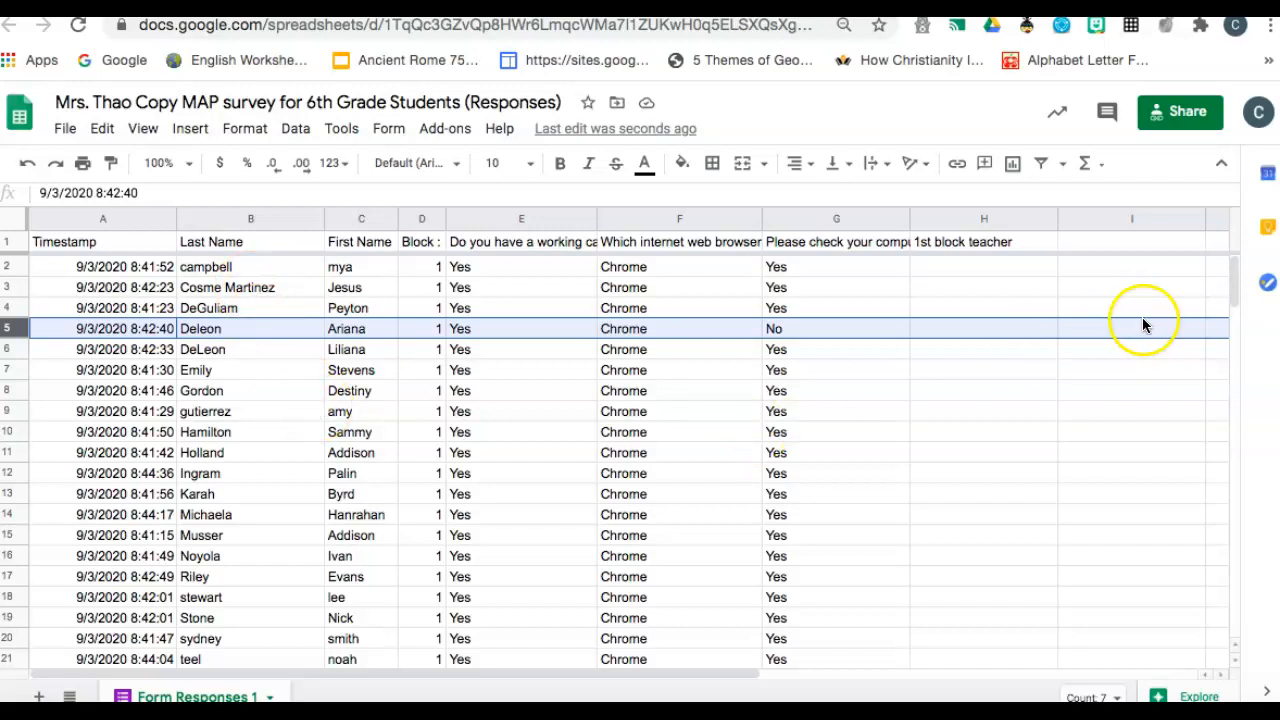
{"action": "scroll", "scroll_direction": "down", "scroll_amount": 3}
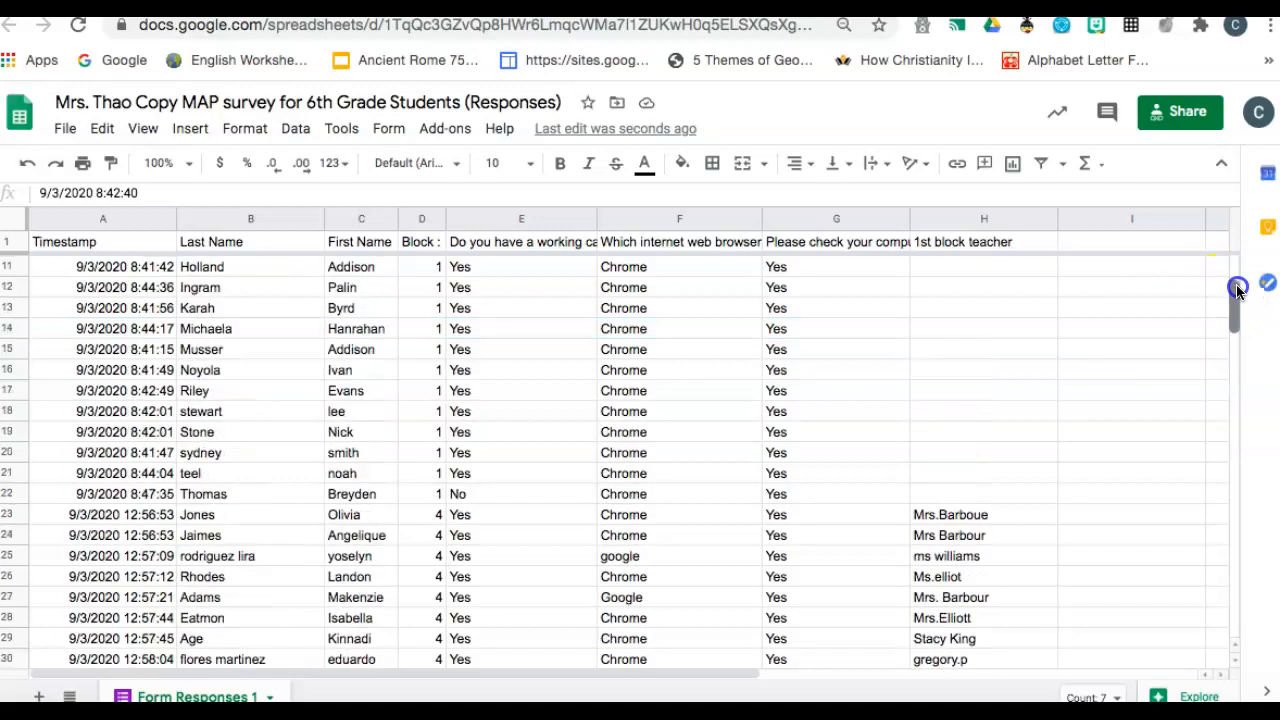
{"action": "scroll", "scroll_direction": "up", "scroll_amount": 3}
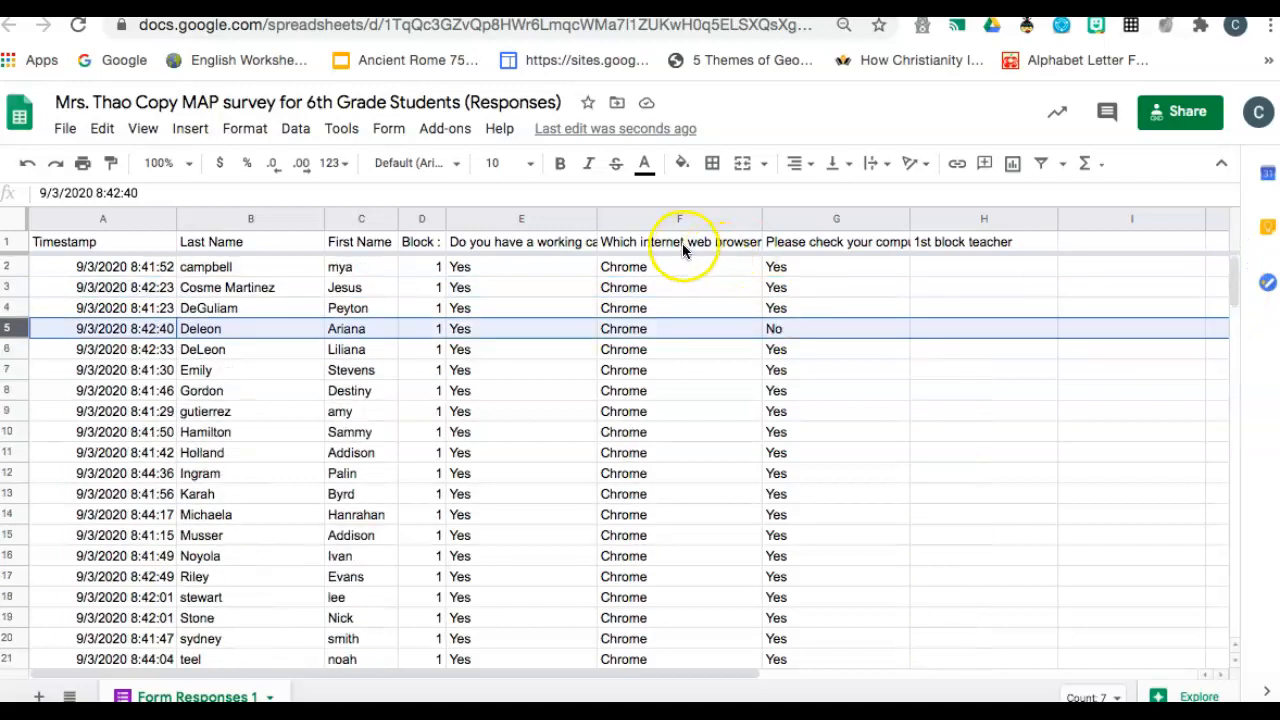